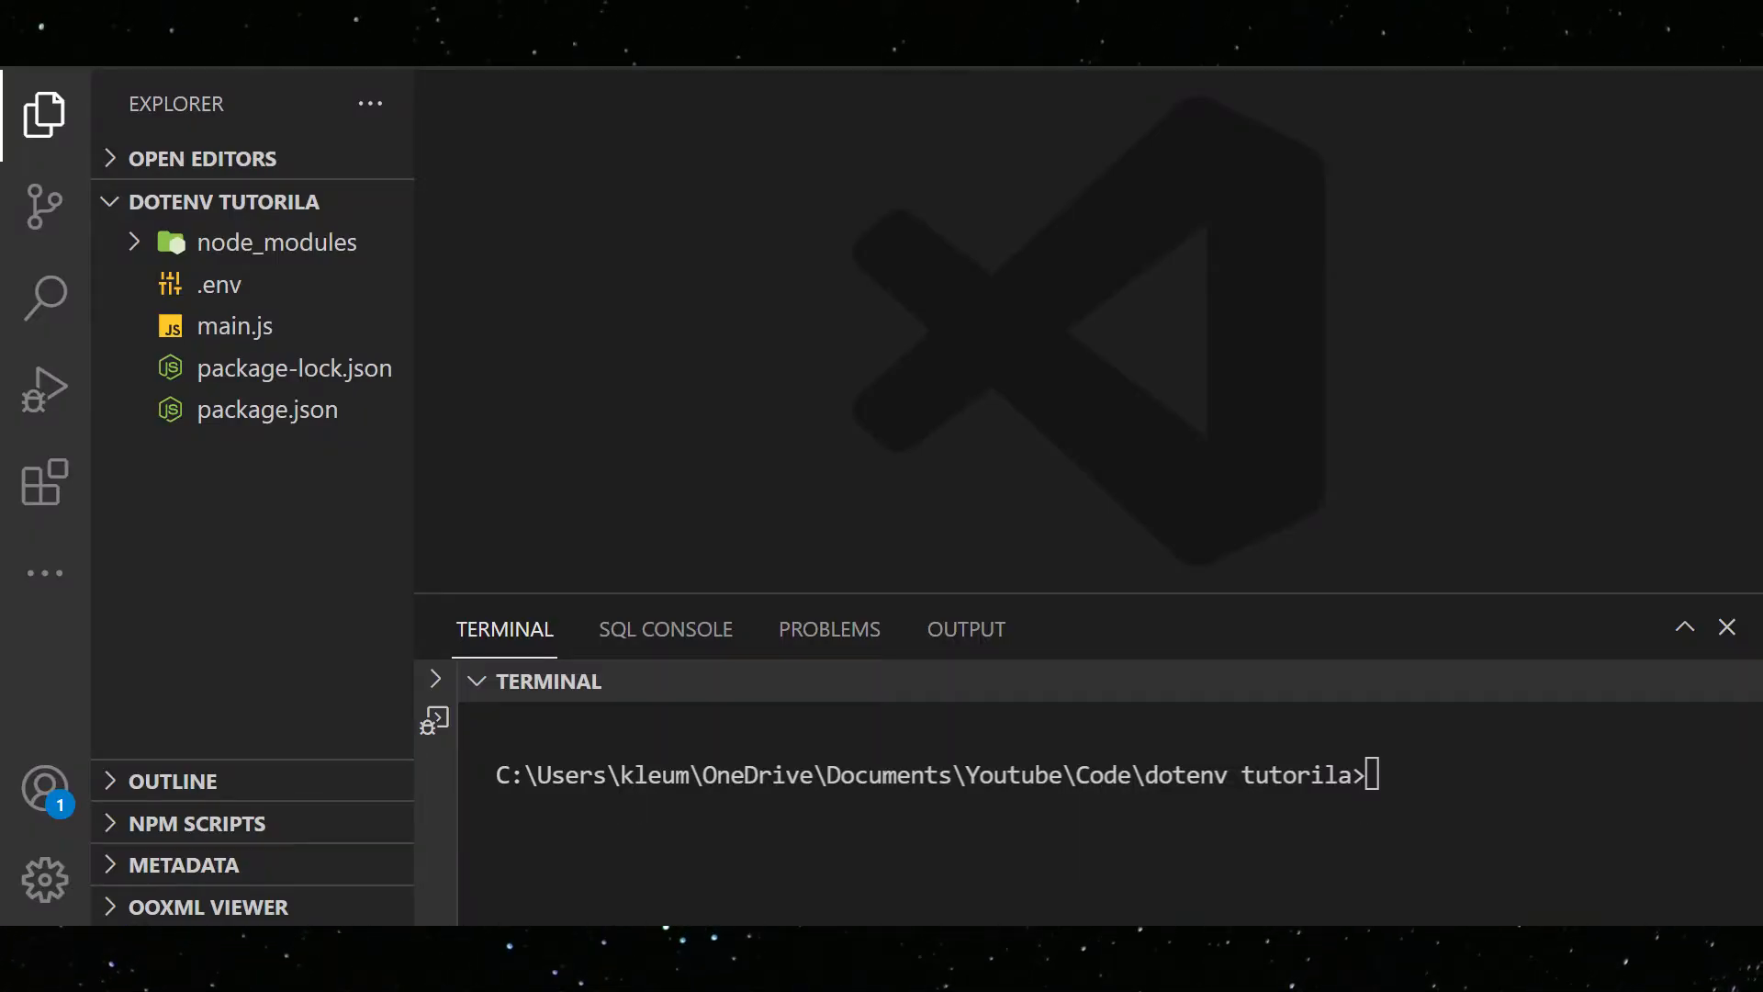
View the .env file defining HOST = localhost and PORT = 8080.
click(217, 284)
text(PORT = 8080)
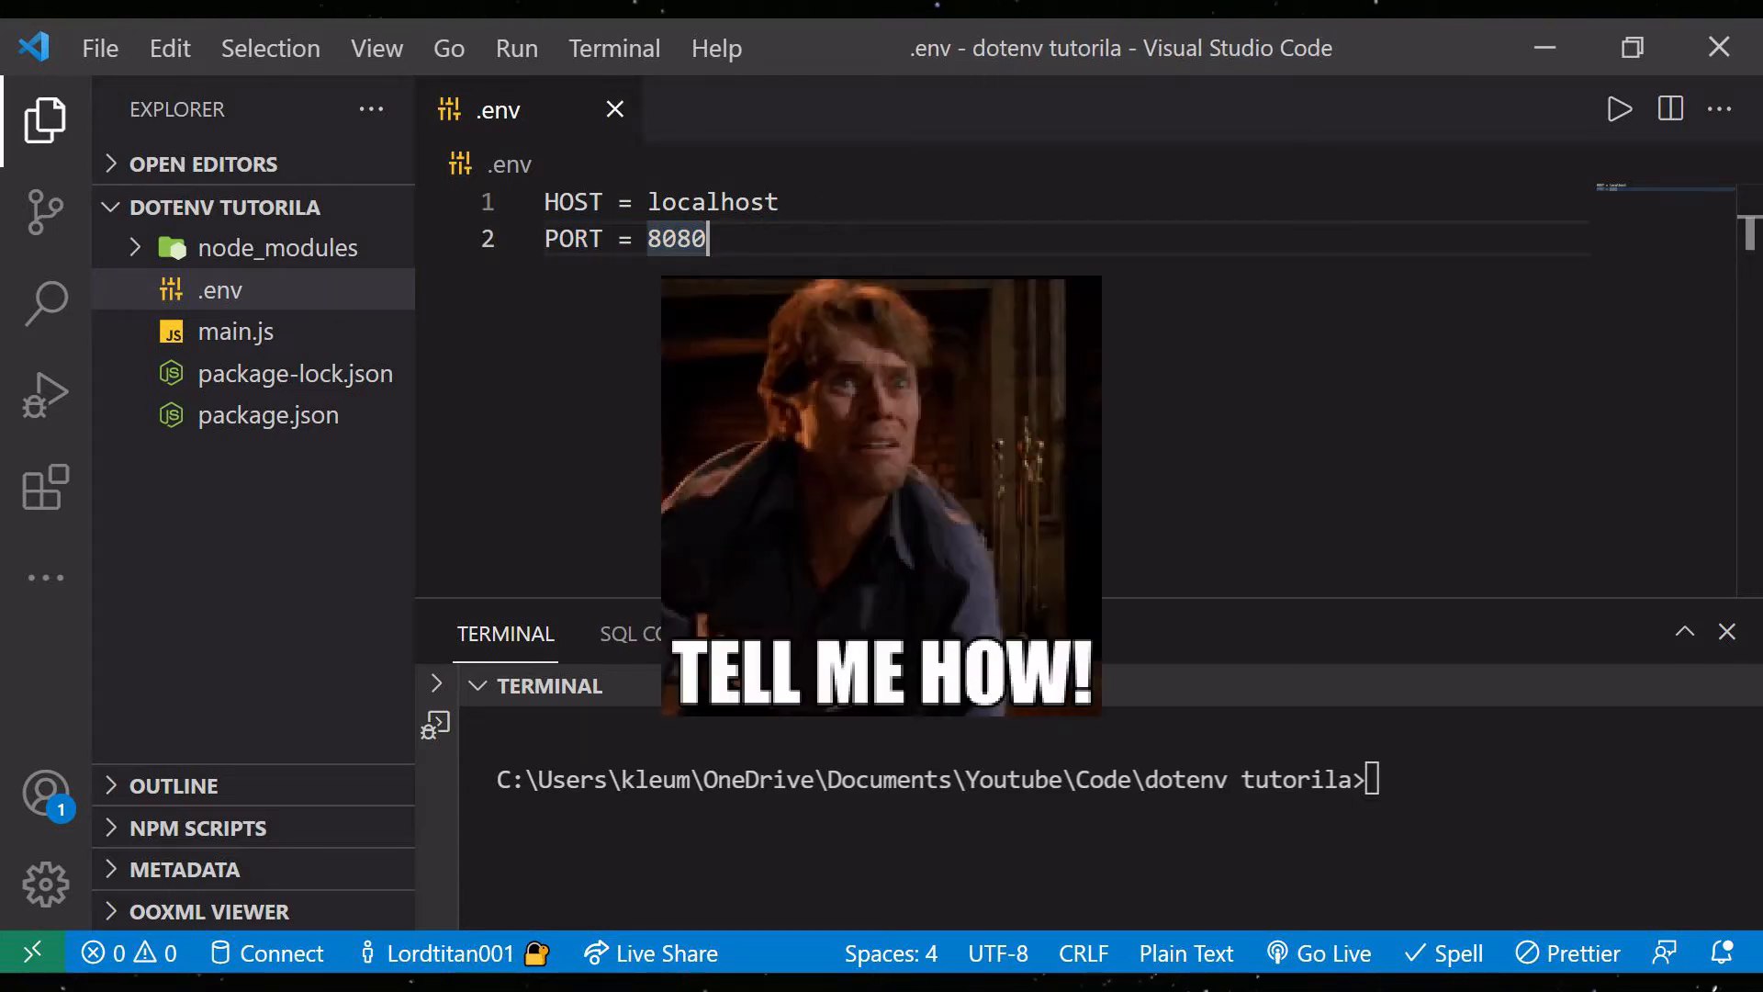
In main.js, add import dotenv from 'dotenv' and a dotenv.config() call.
click(235, 331)
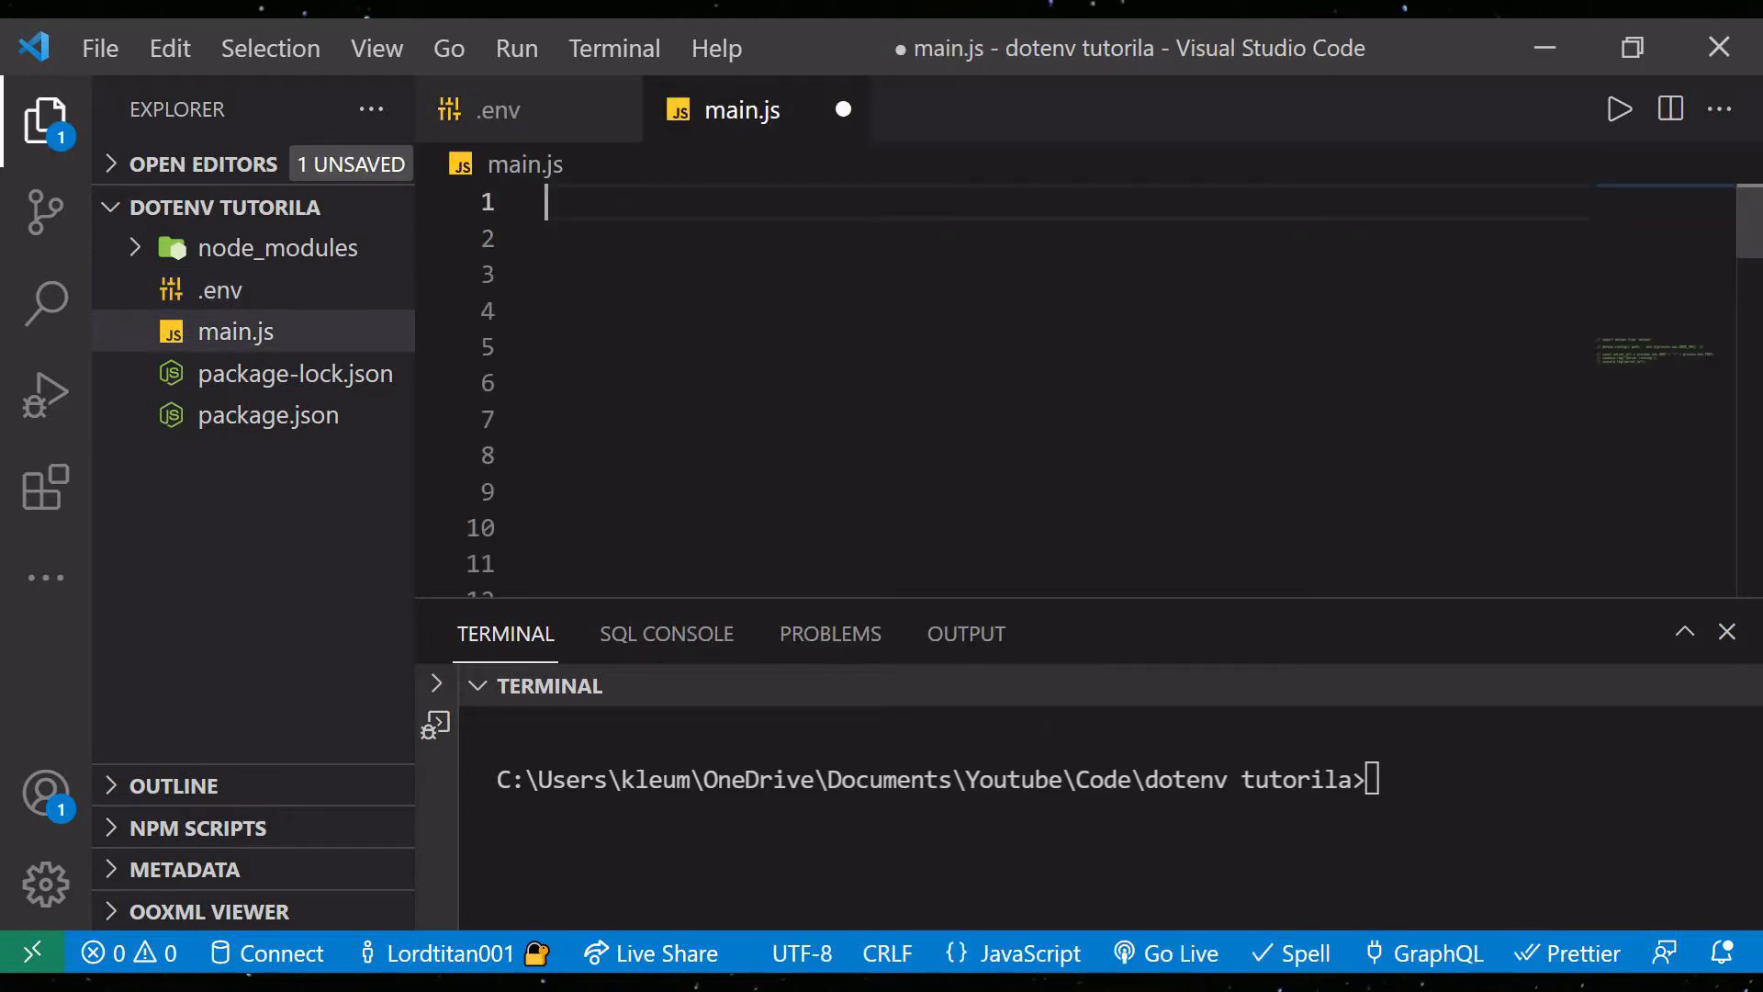
text(import dotenv from 'dotenv')
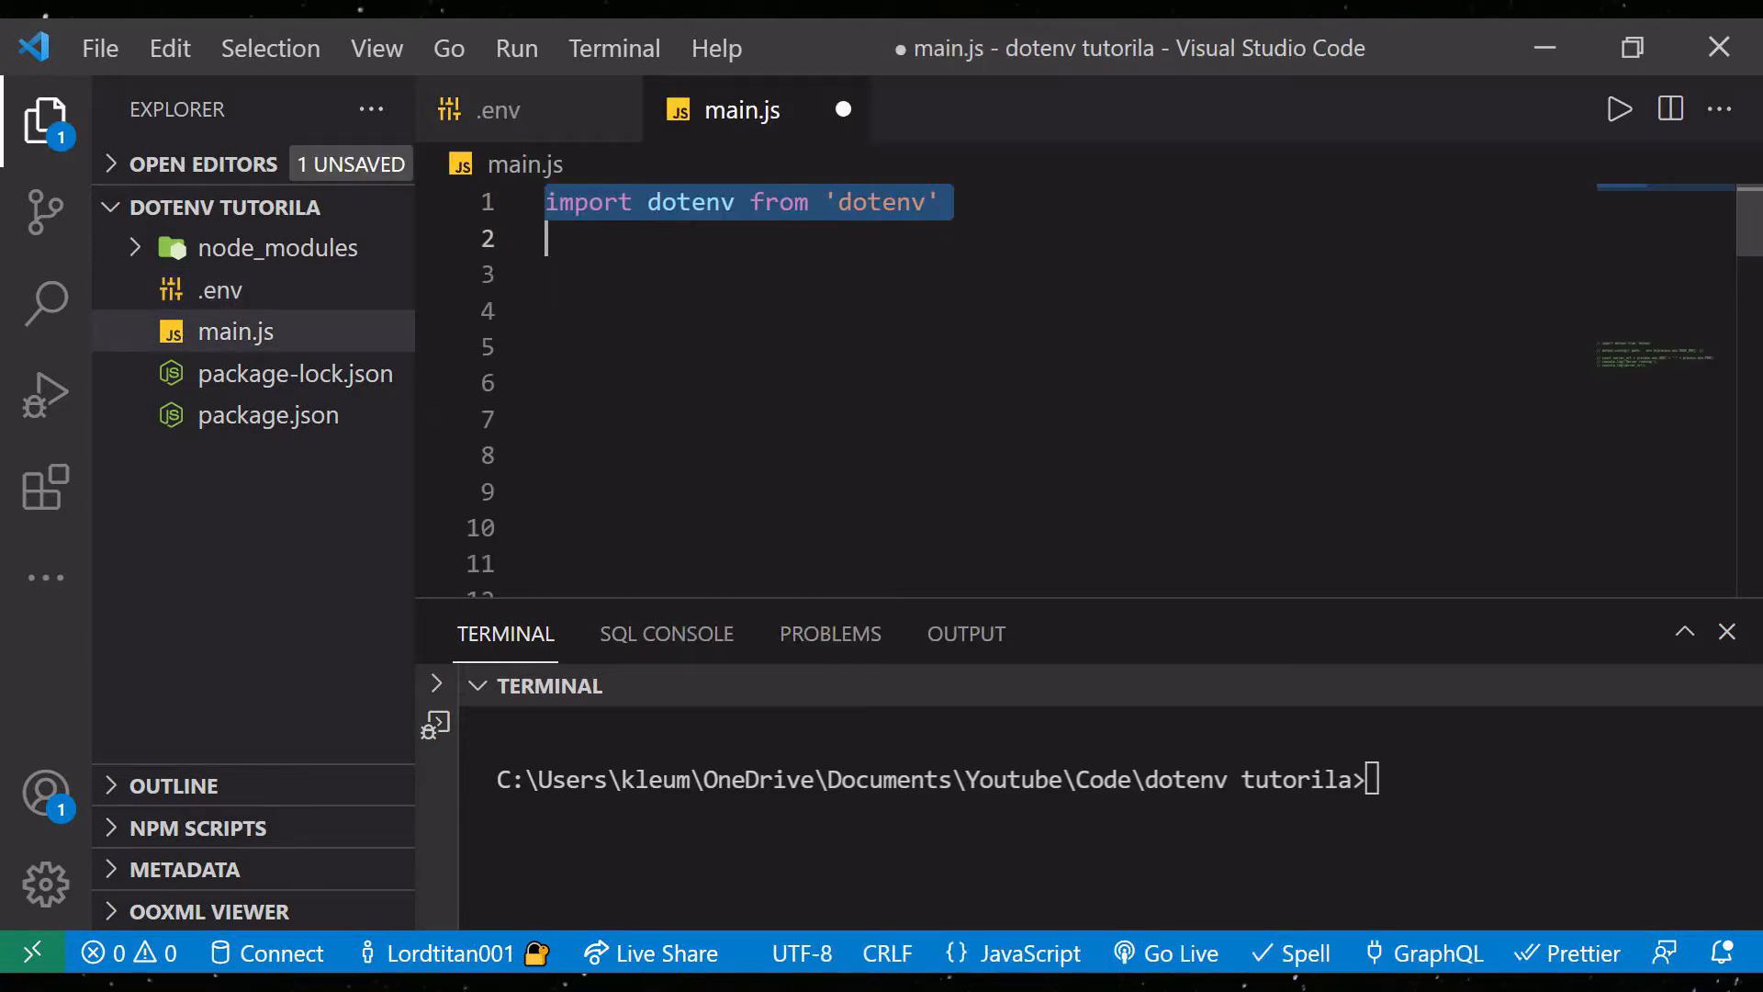
text(dotenv.config())
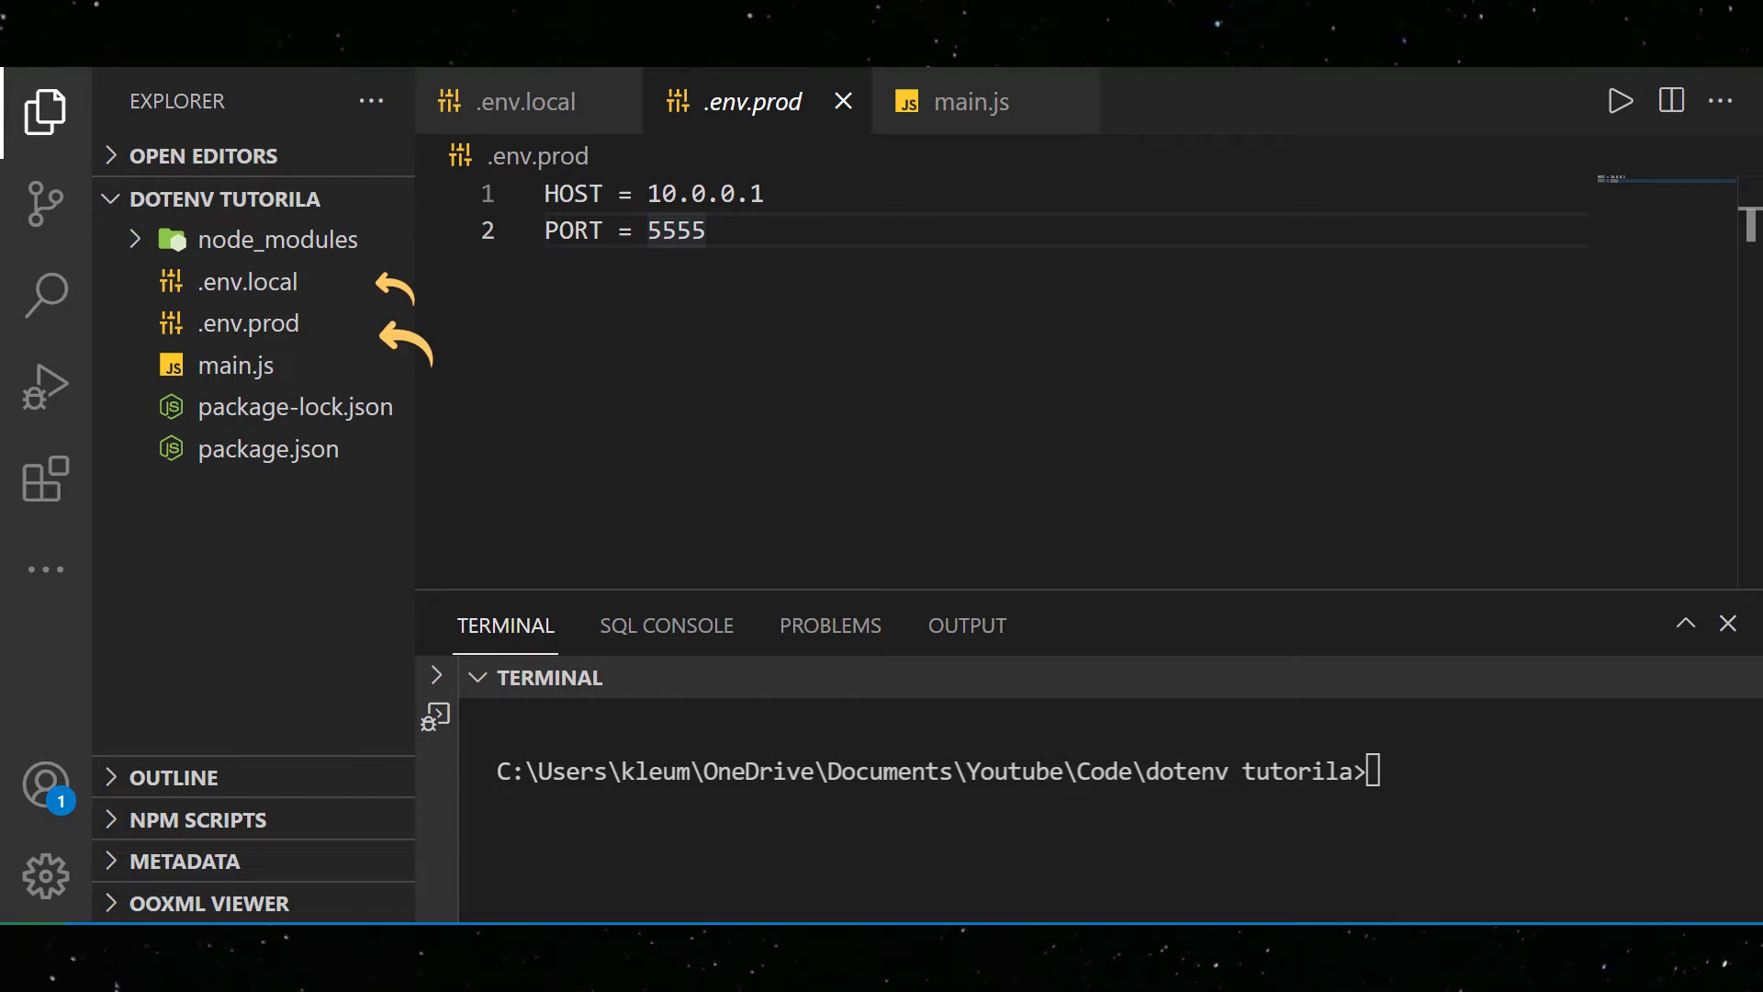
Return to main.js, which loads `.env.${process.env.NODE_ENV}` and logs the server URL.
click(969, 101)
text(set NODE_ENV)
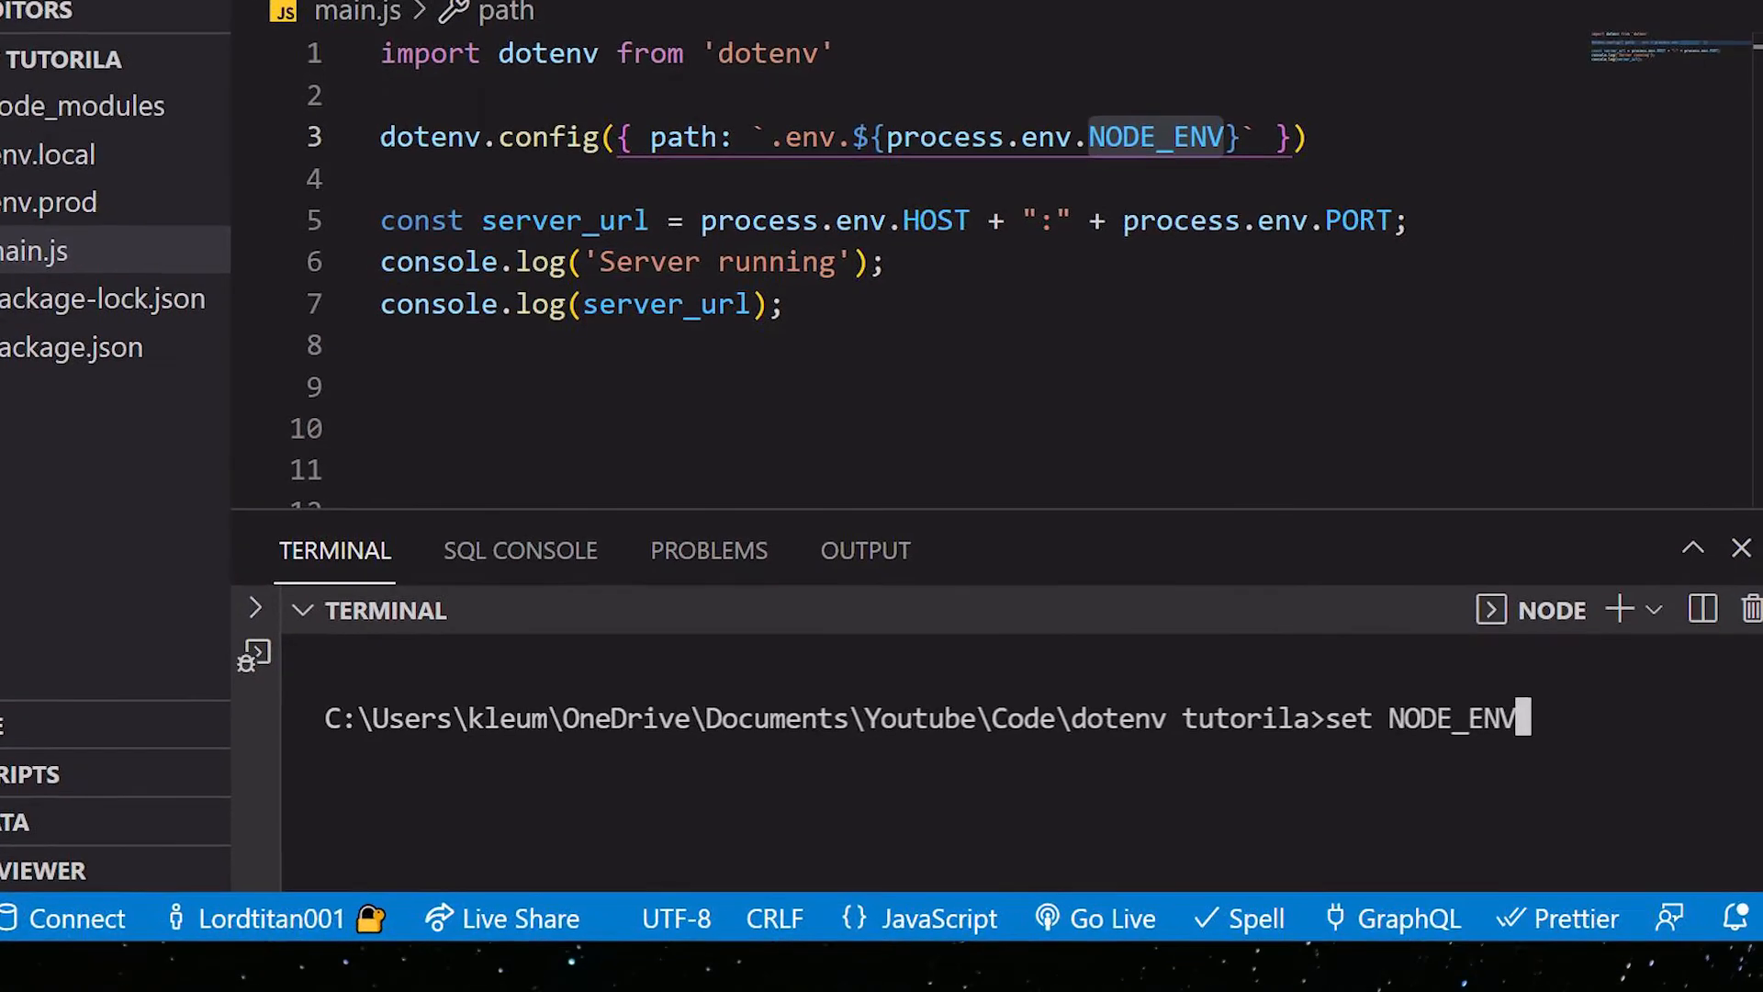
Run set NODE_ENV=prod then node main.js, printing Server running and 10.0.0.1:5555.
text(=pro)
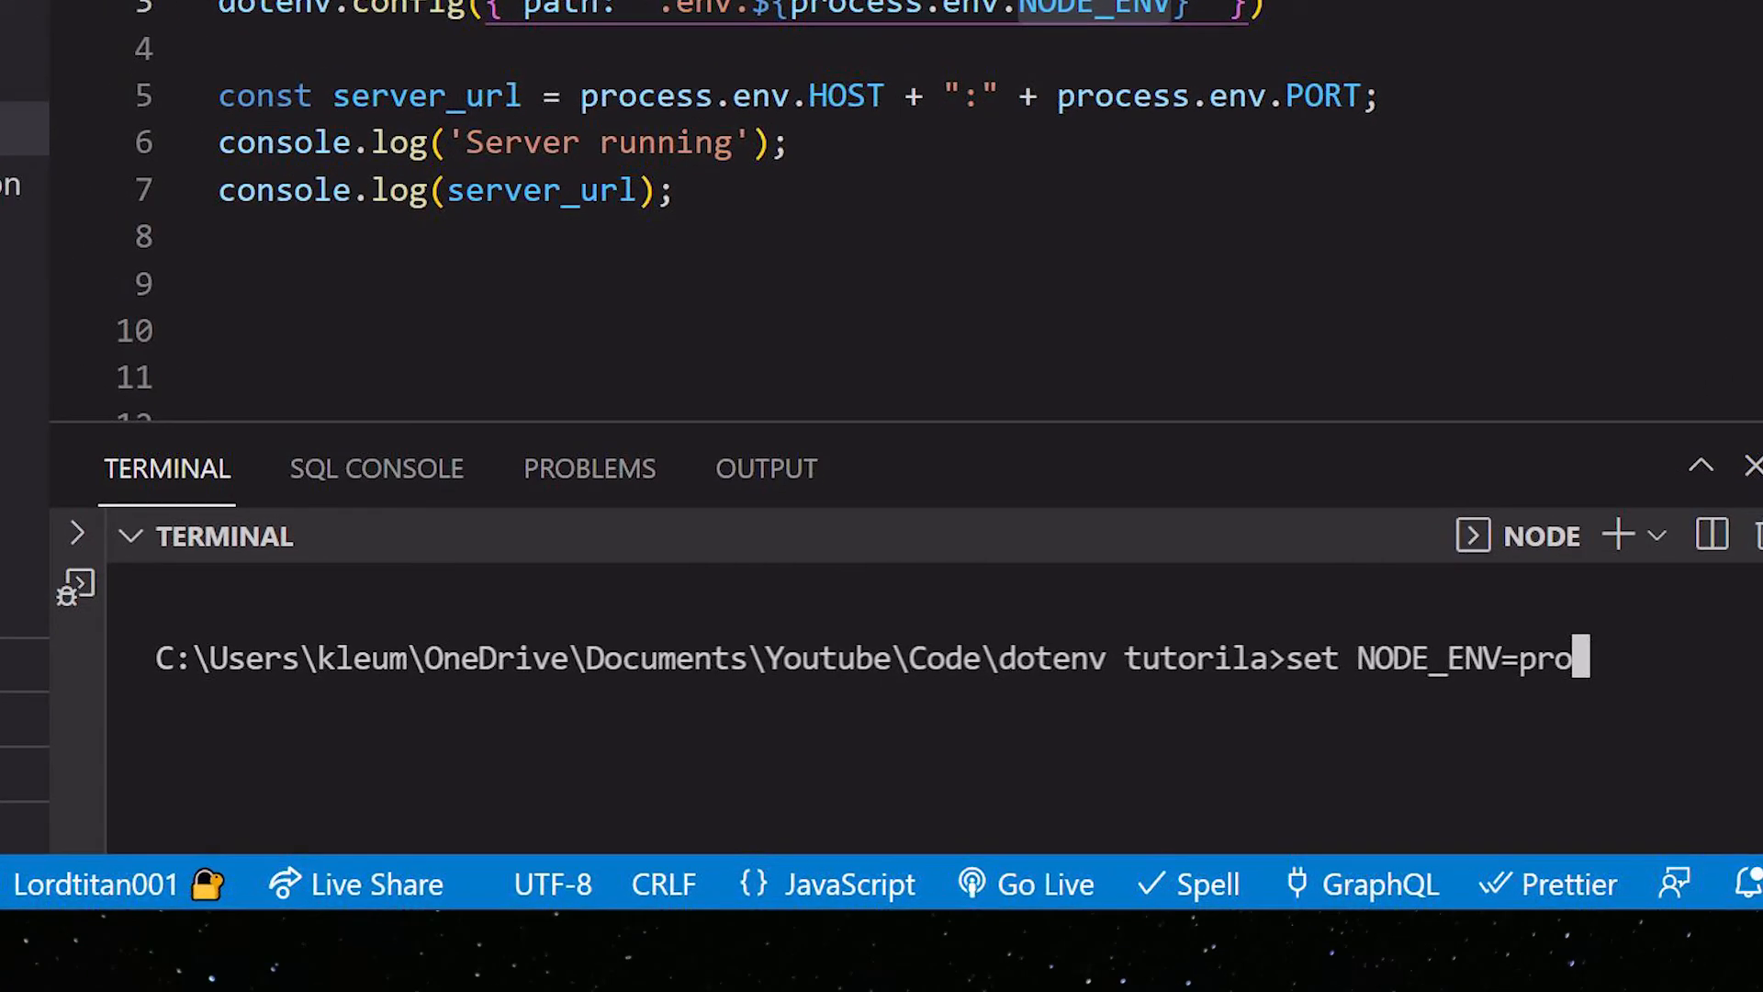
text(node main.js)
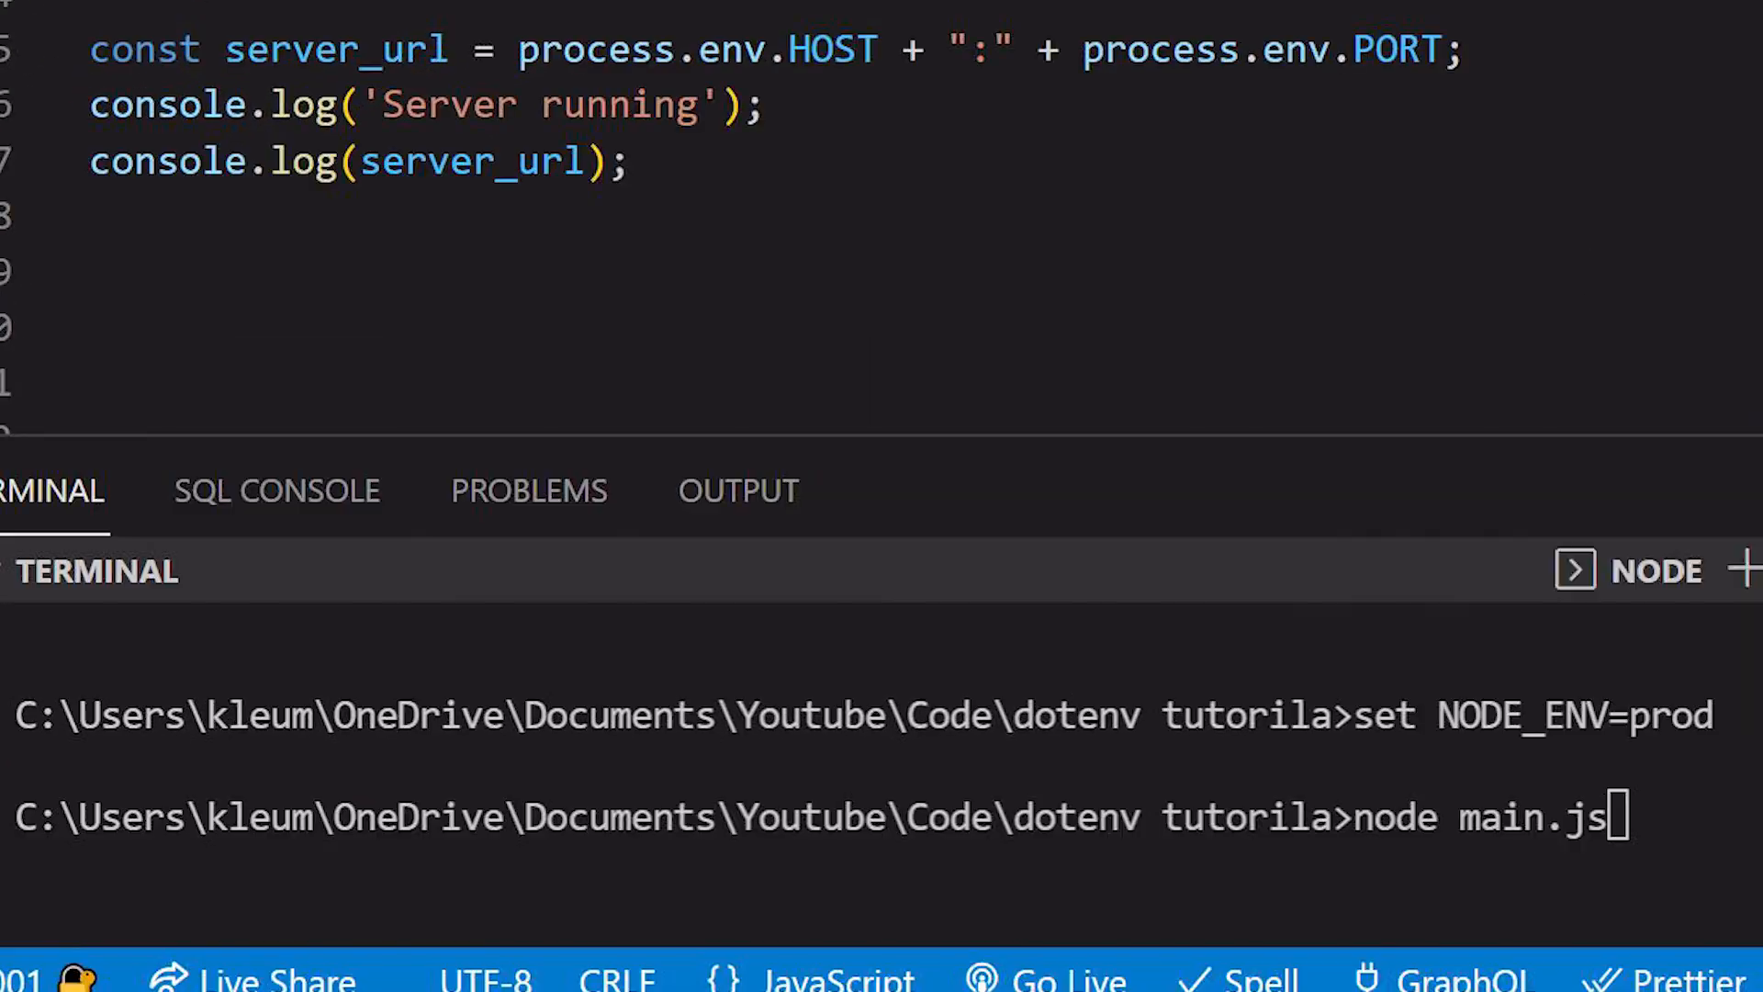
key(Enter)
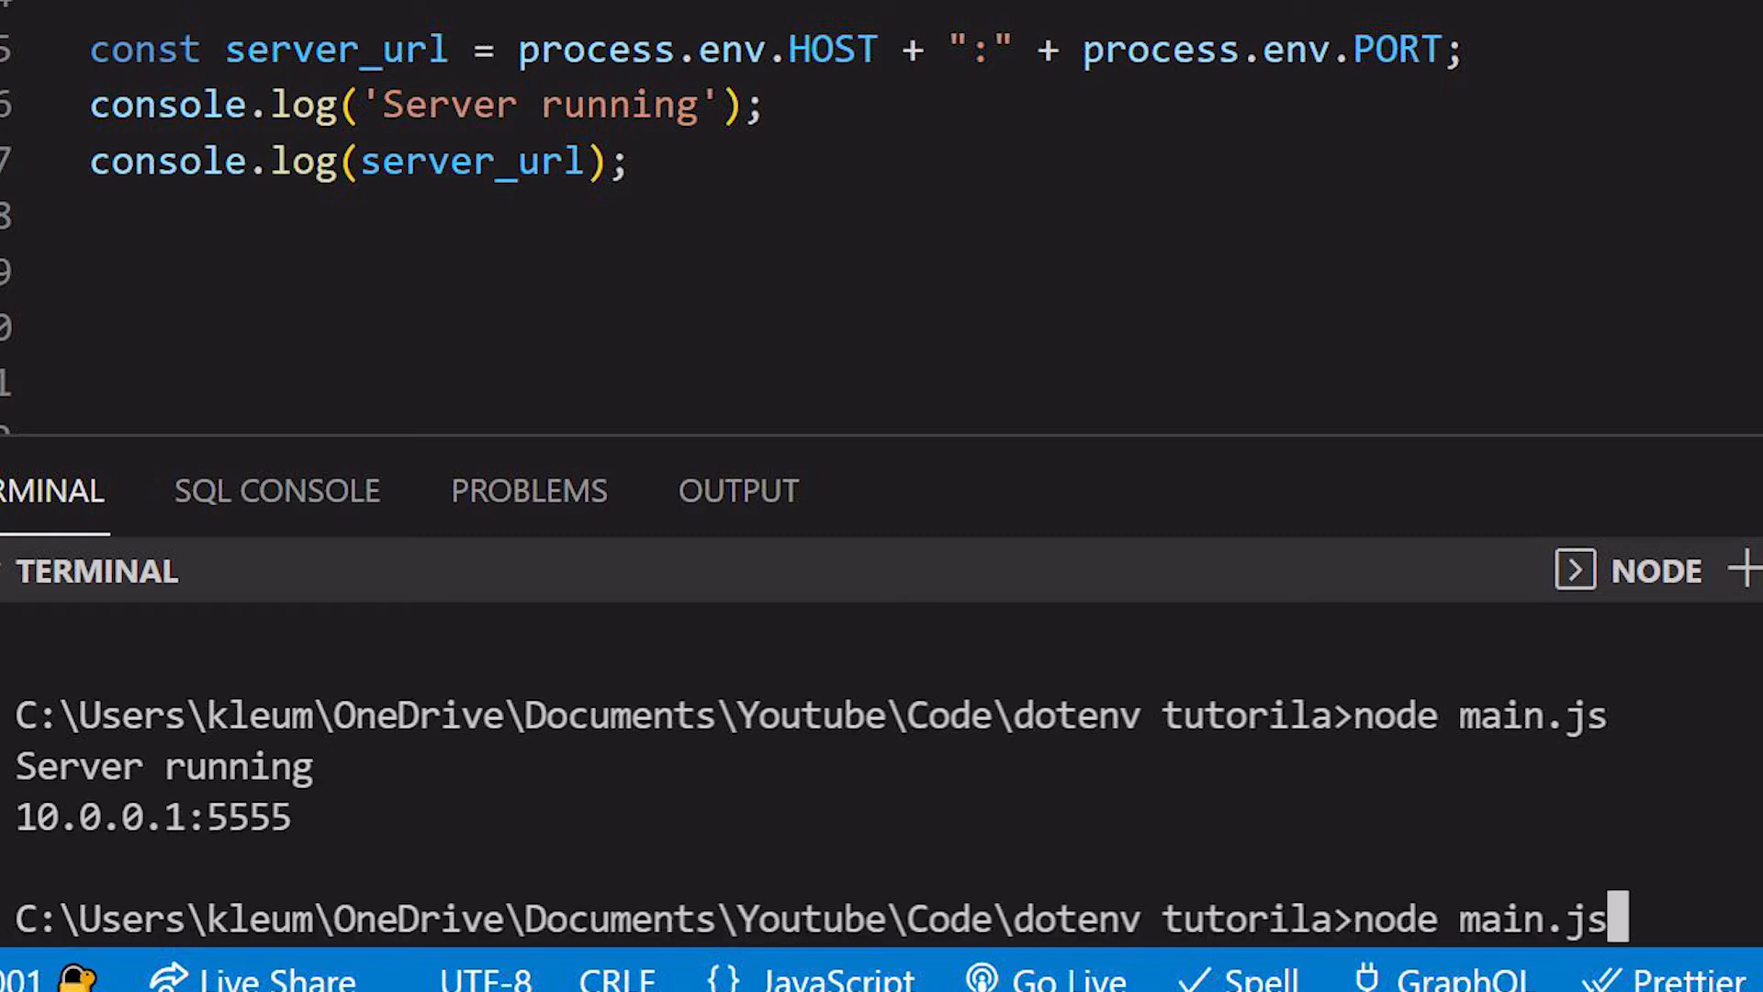